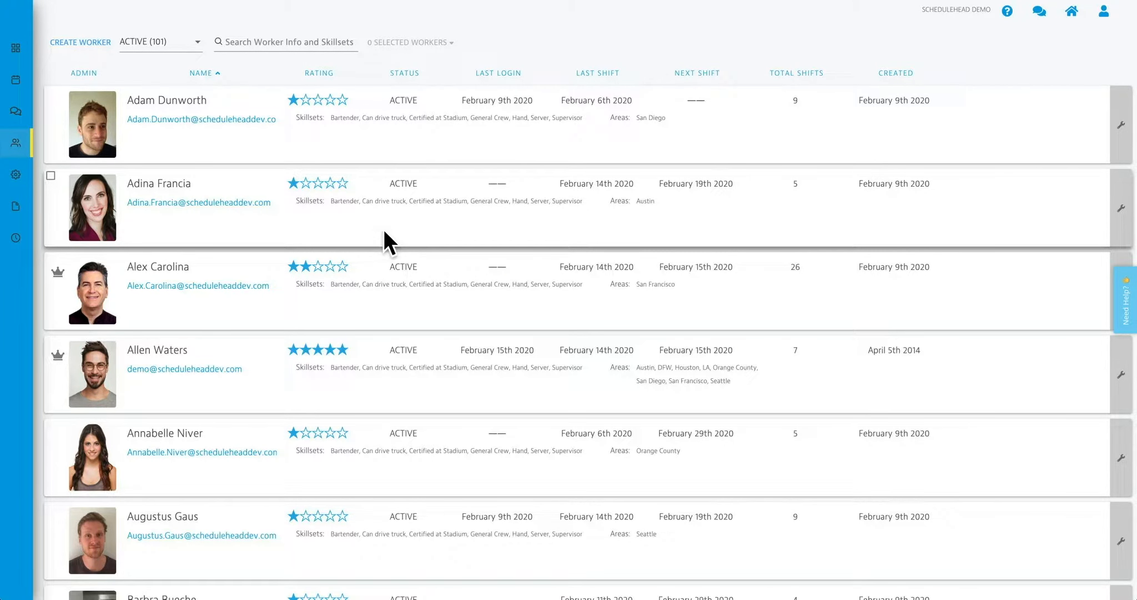
mouse_move(53, 437)
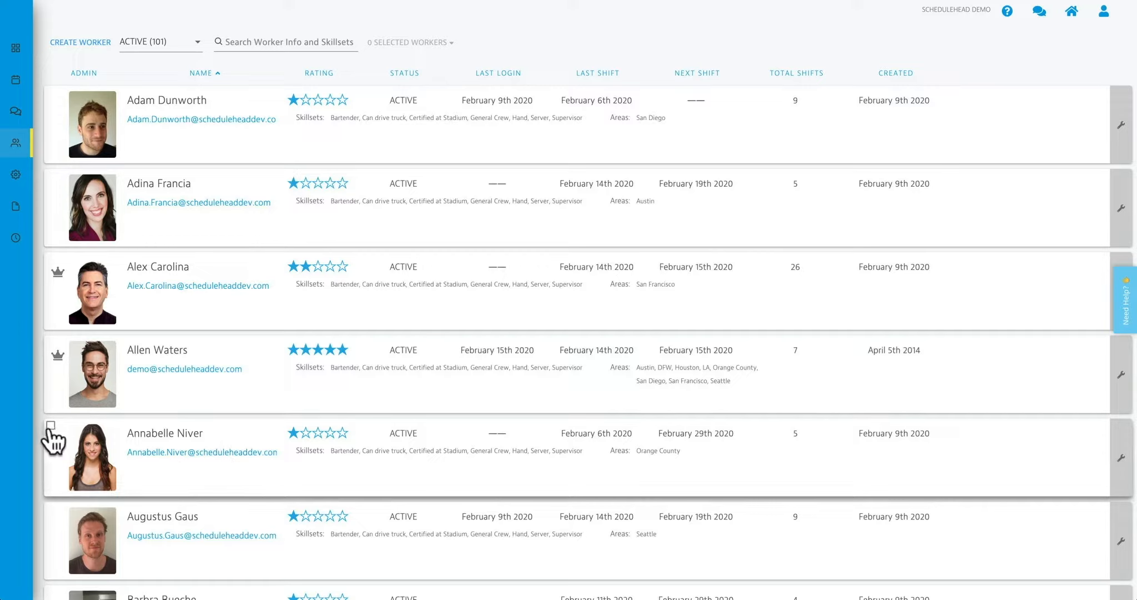
left_click(51, 425)
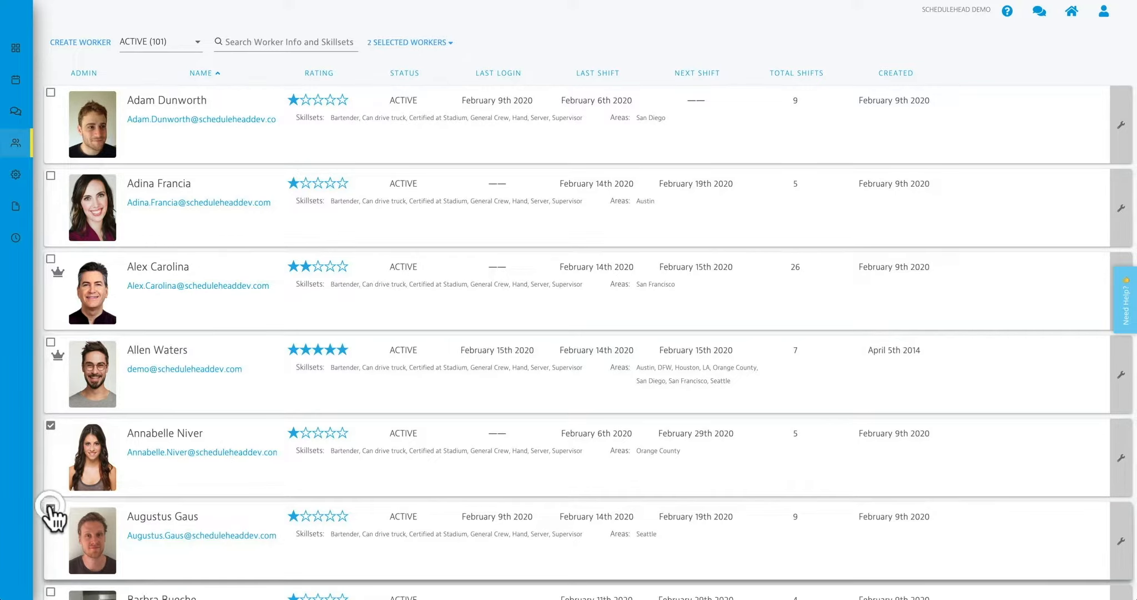
left_click(51, 508)
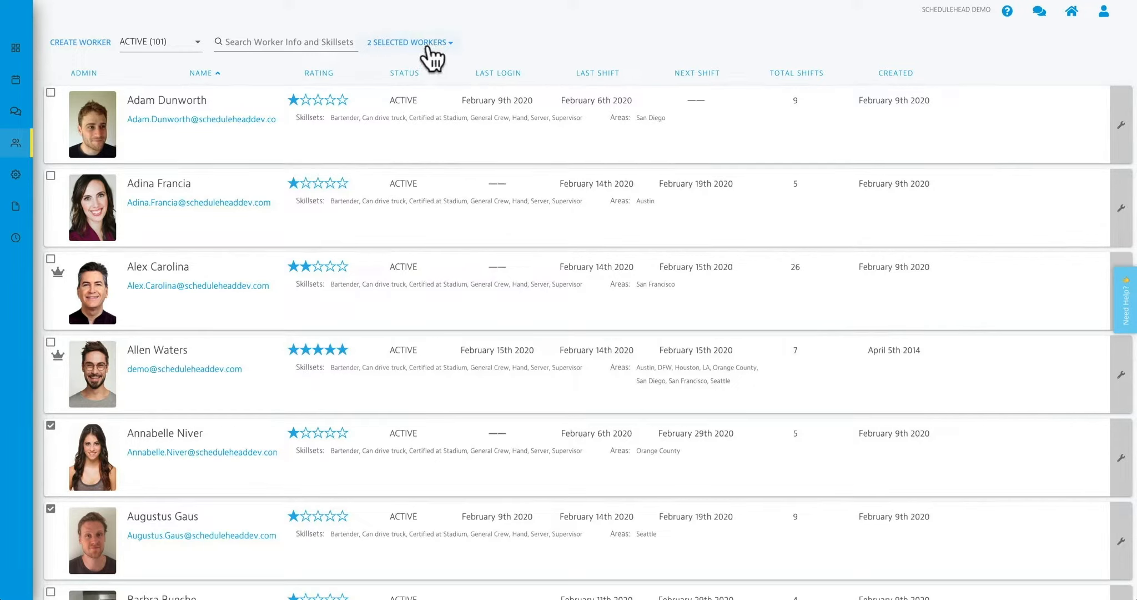
left_click(409, 42)
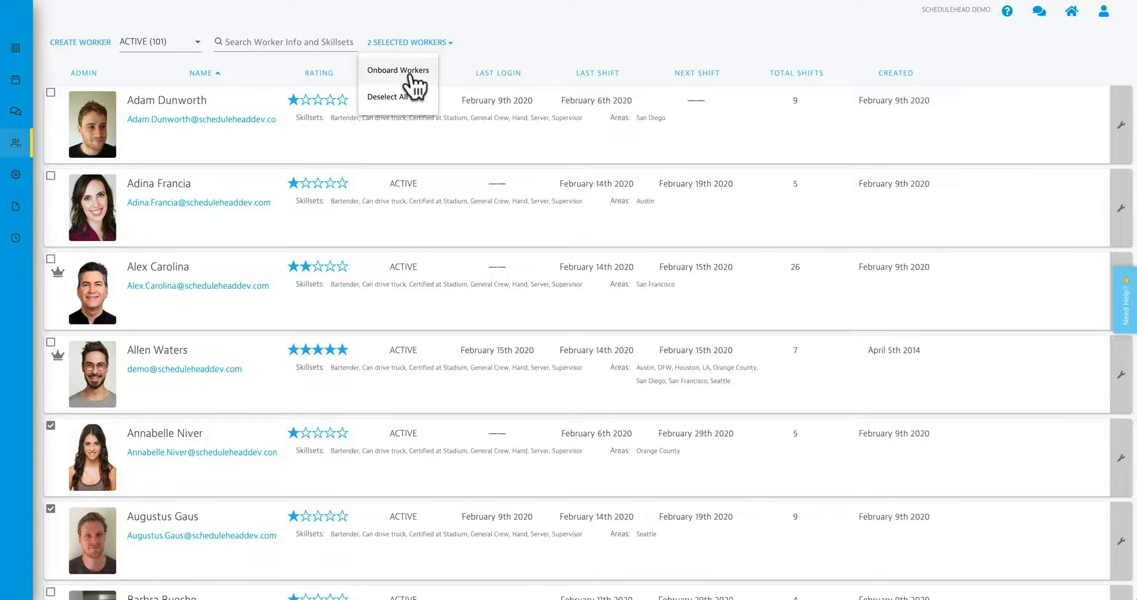
- Start Onboard Workers for the two selected workers with text messages included
left_click(397, 70)
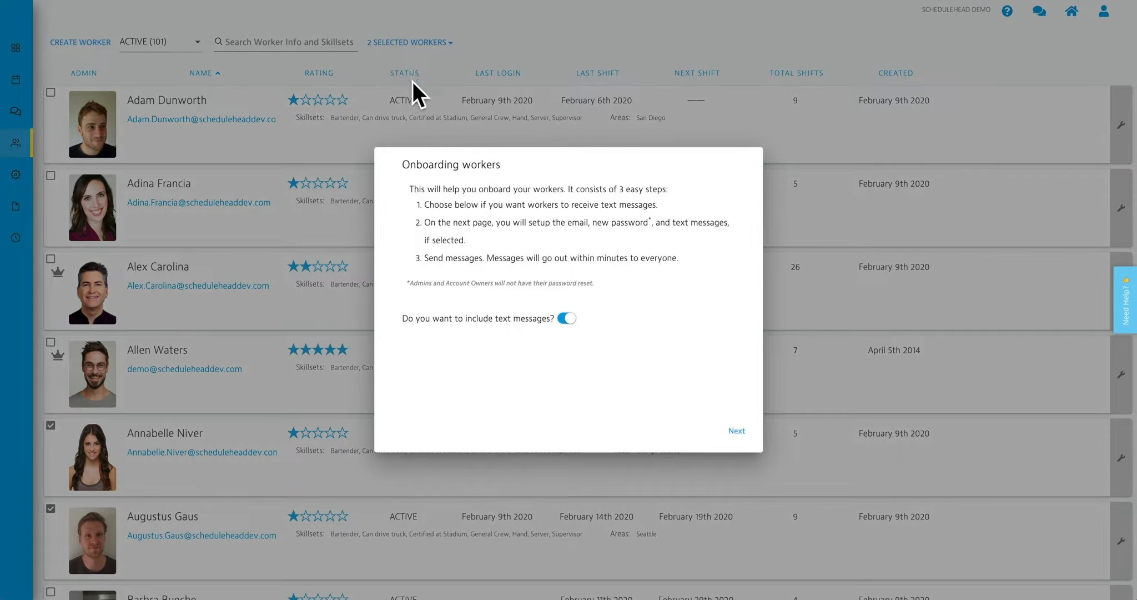
mouse_move(605, 313)
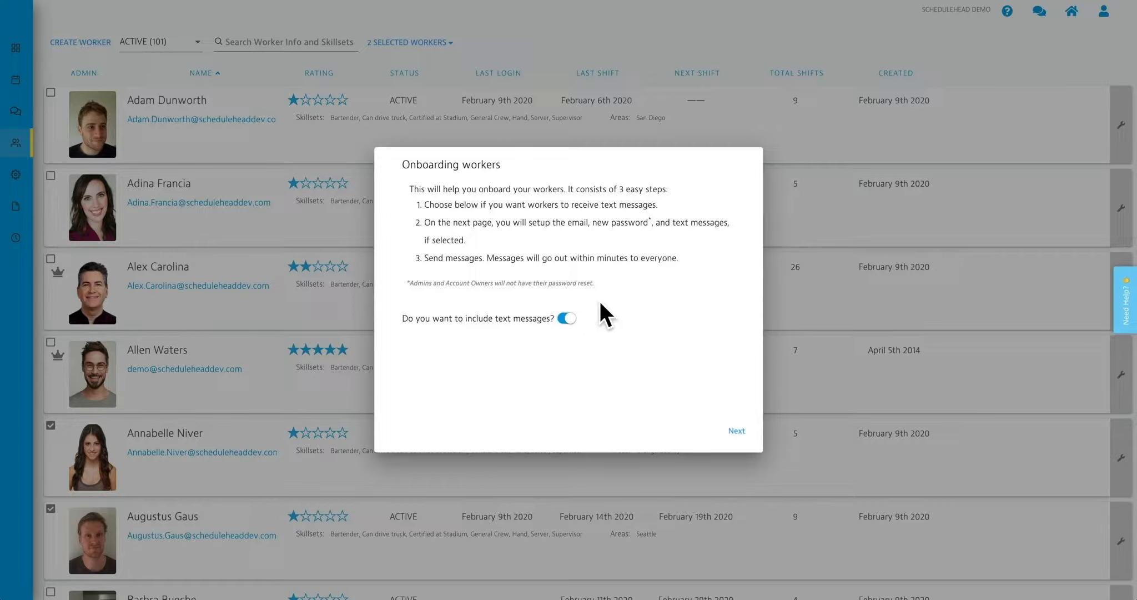
left_click(566, 318)
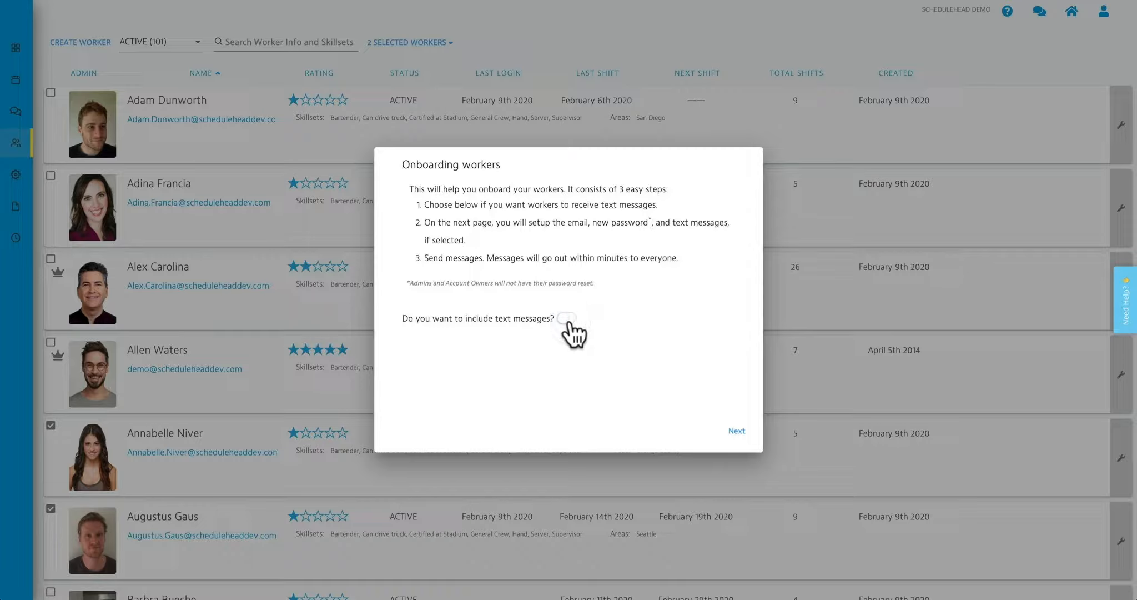
left_click(568, 318)
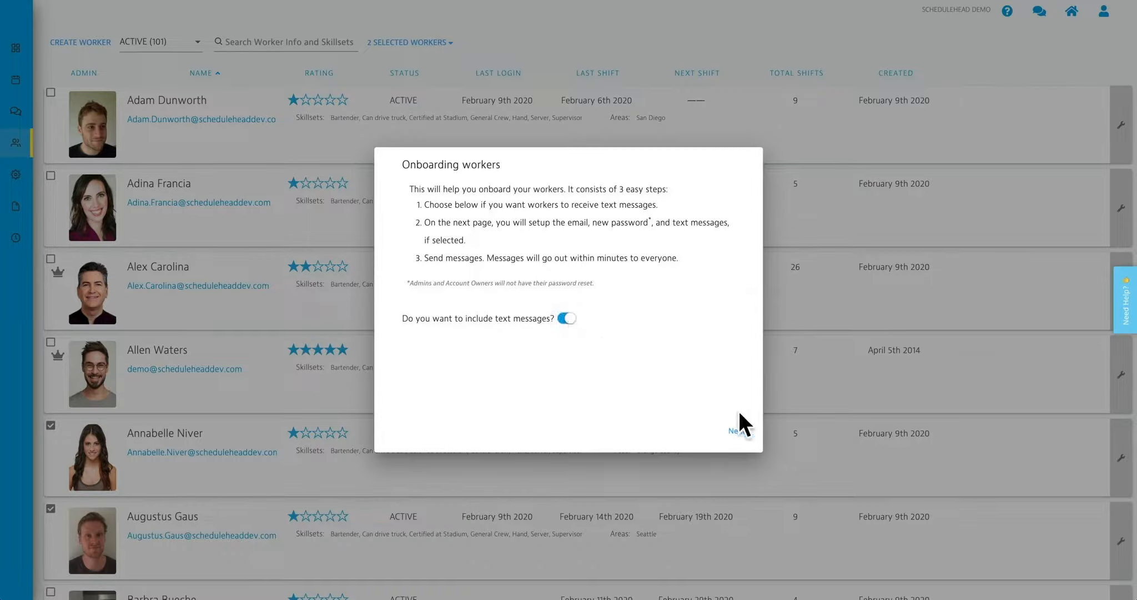
left_click(737, 431)
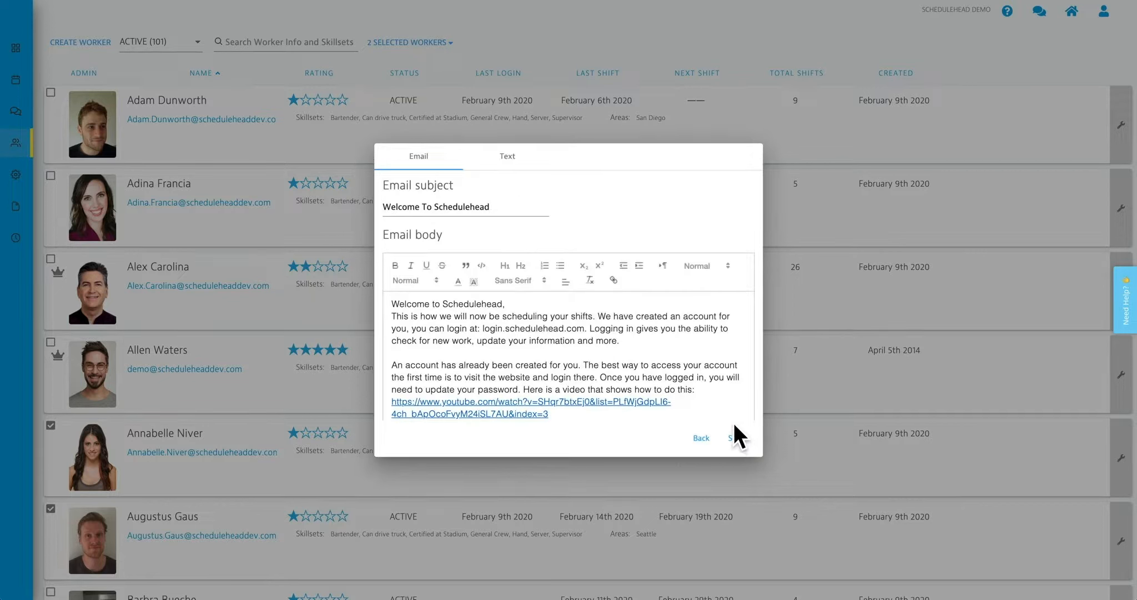
left_click(506, 206)
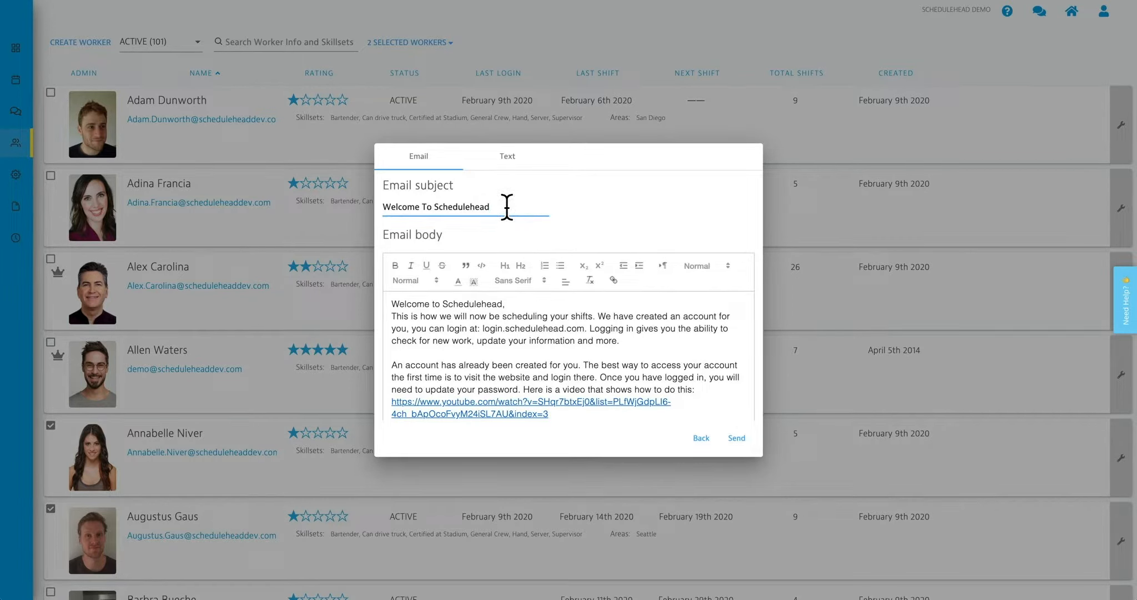
type(":)")
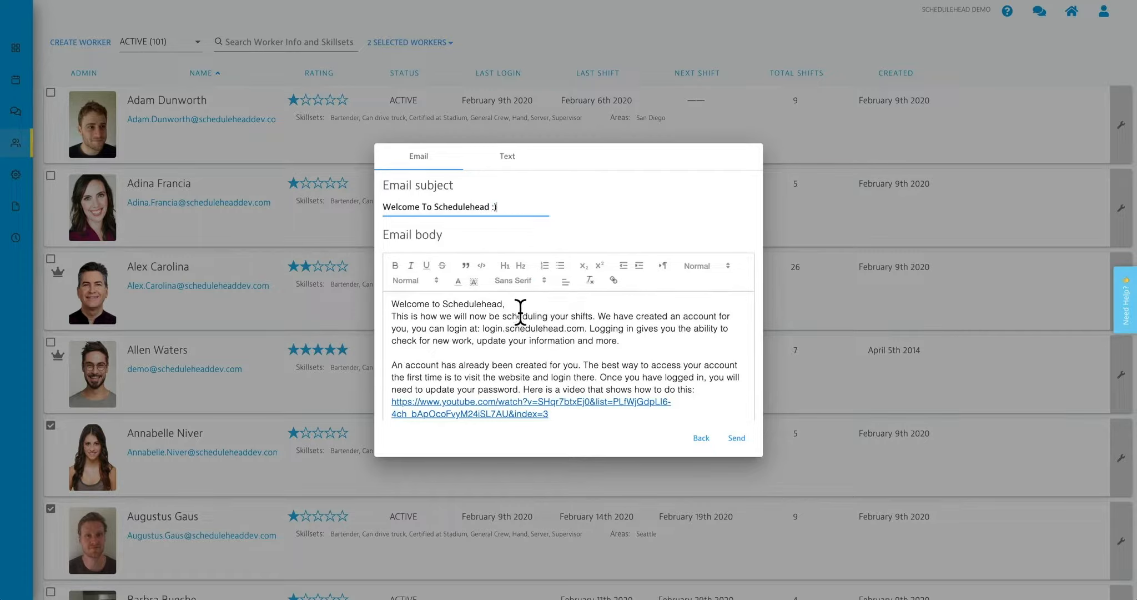
scroll("down", 3)
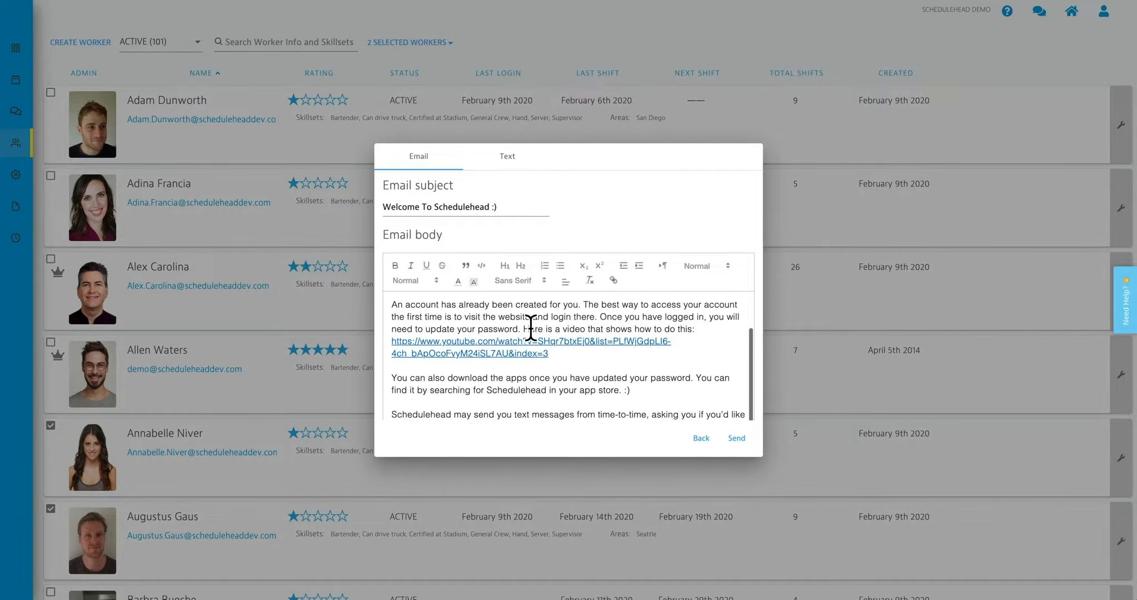
scroll("down", 3)
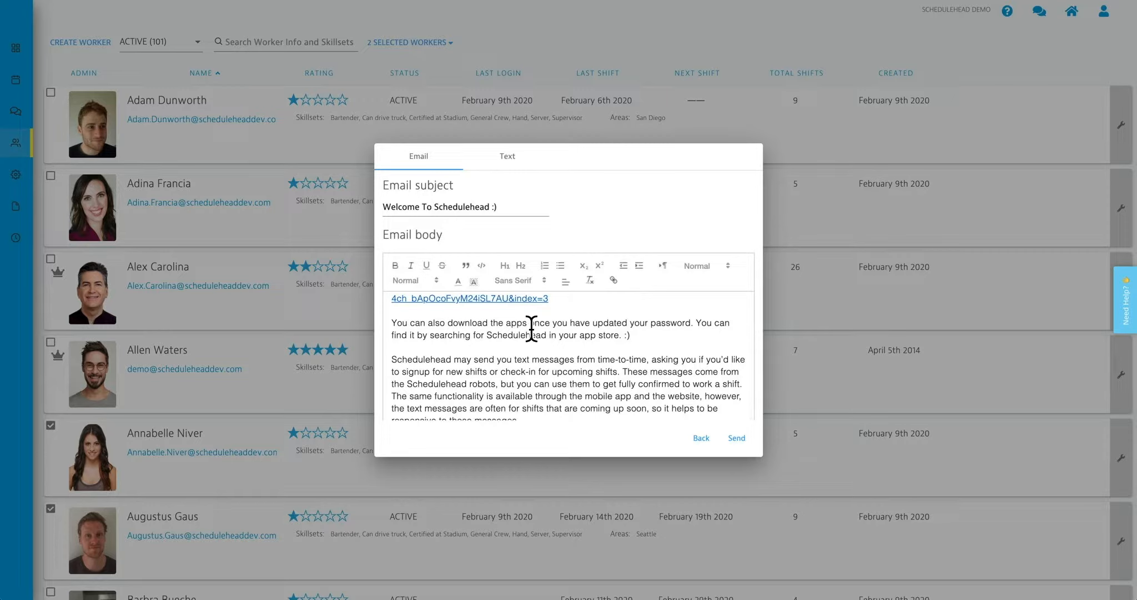
scroll("down", 3)
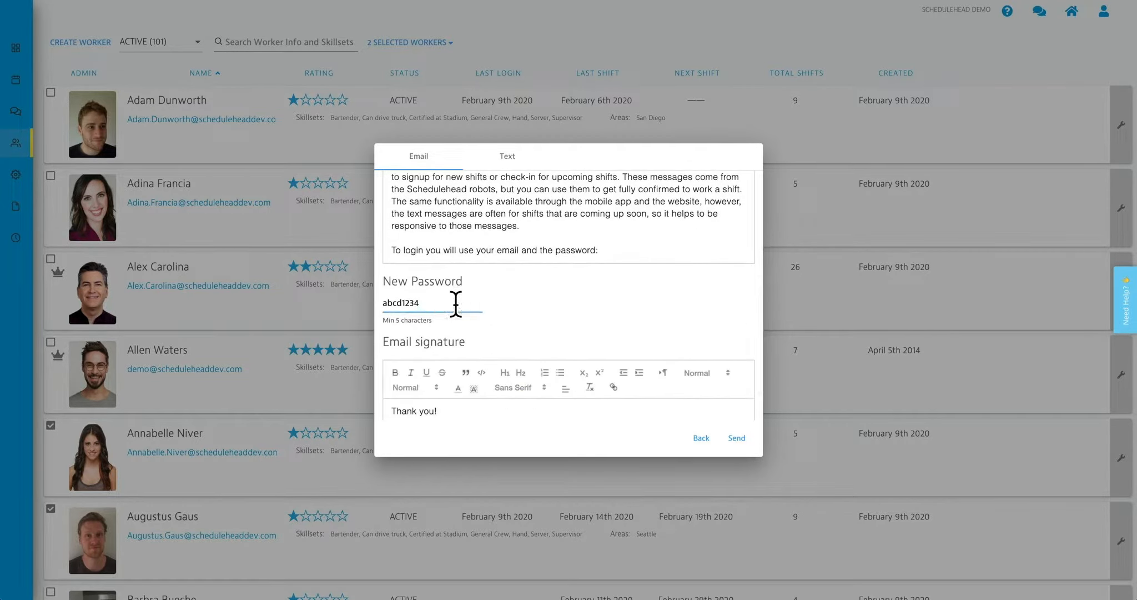
type("56")
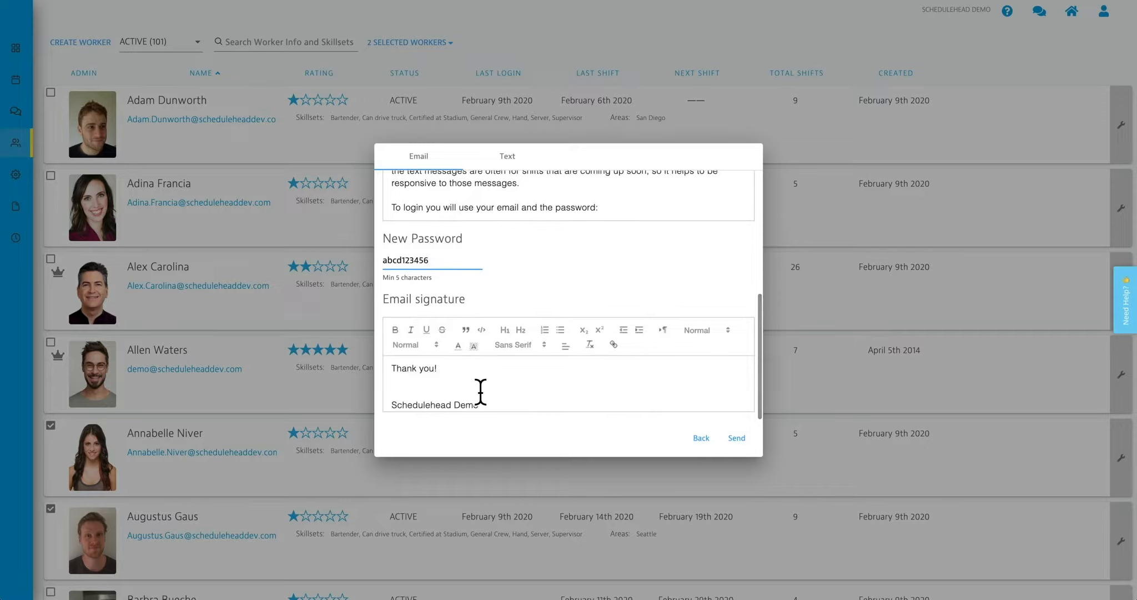
- Replace the Schedulehead Demo email signature with 'Your HR Dept.'
double_click(435, 404)
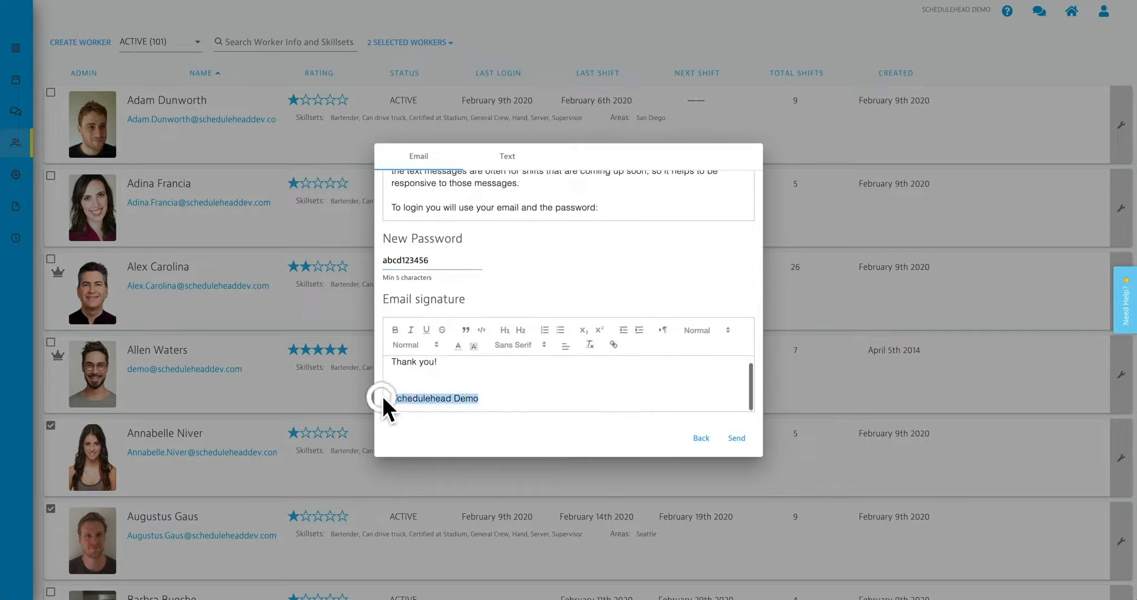
type("Your HR Dep")
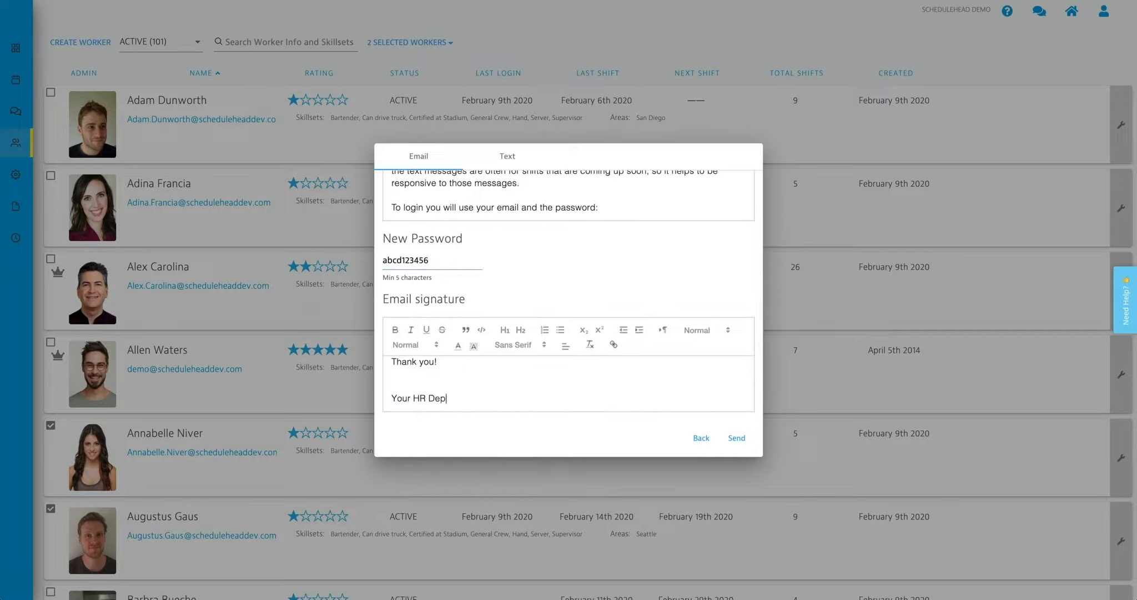
type("t.")
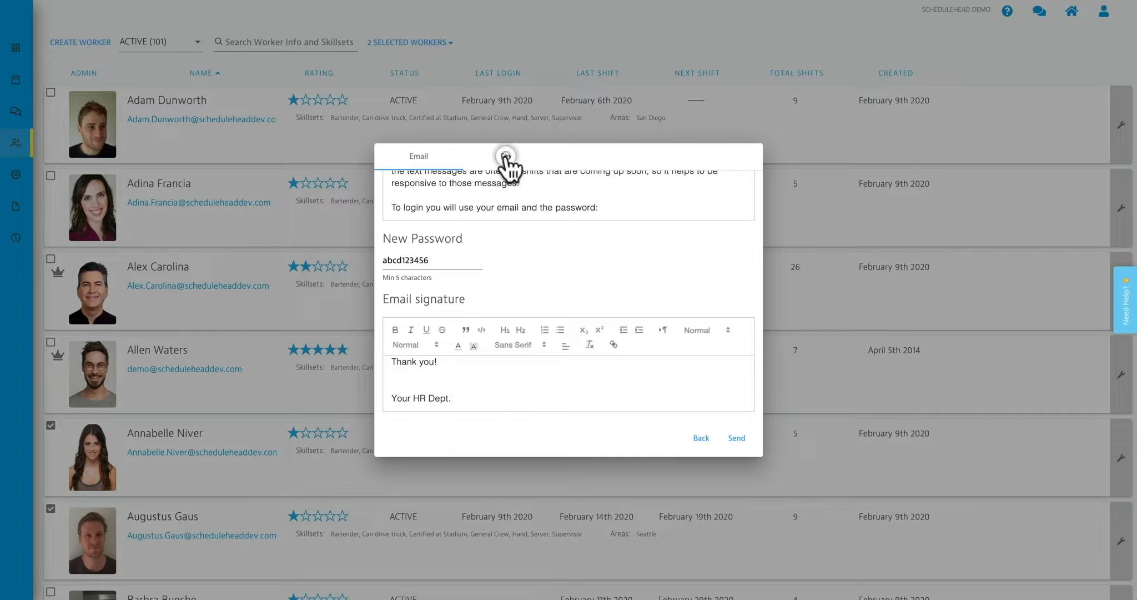
- Sign the text message 'Your Company Name' instead of Schedulehead Demo and send the messages
left_click(506, 155)
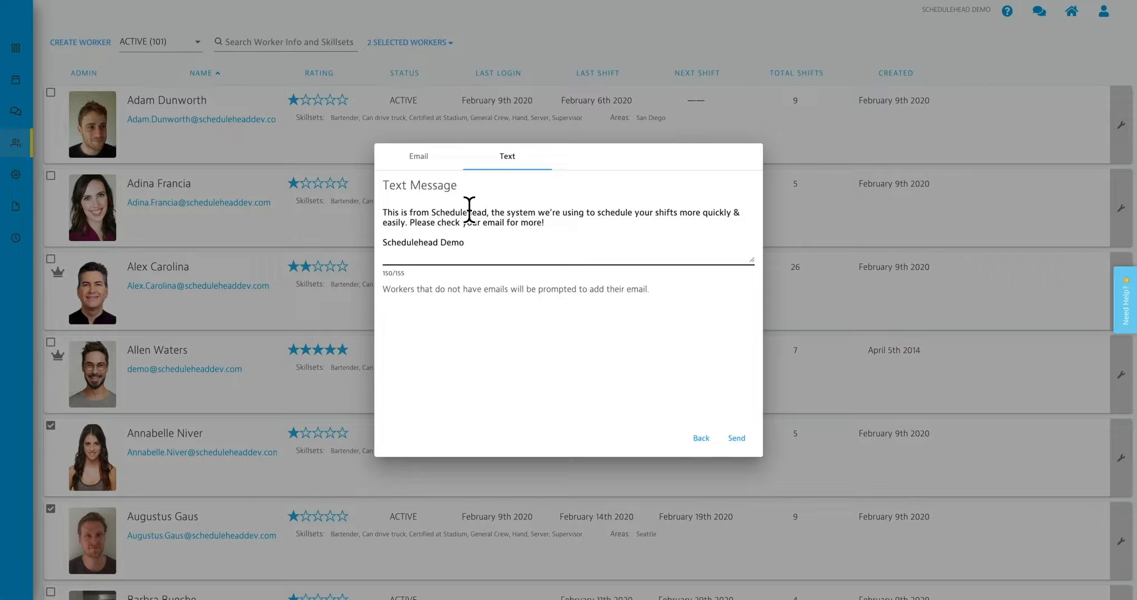
double_click(423, 241)
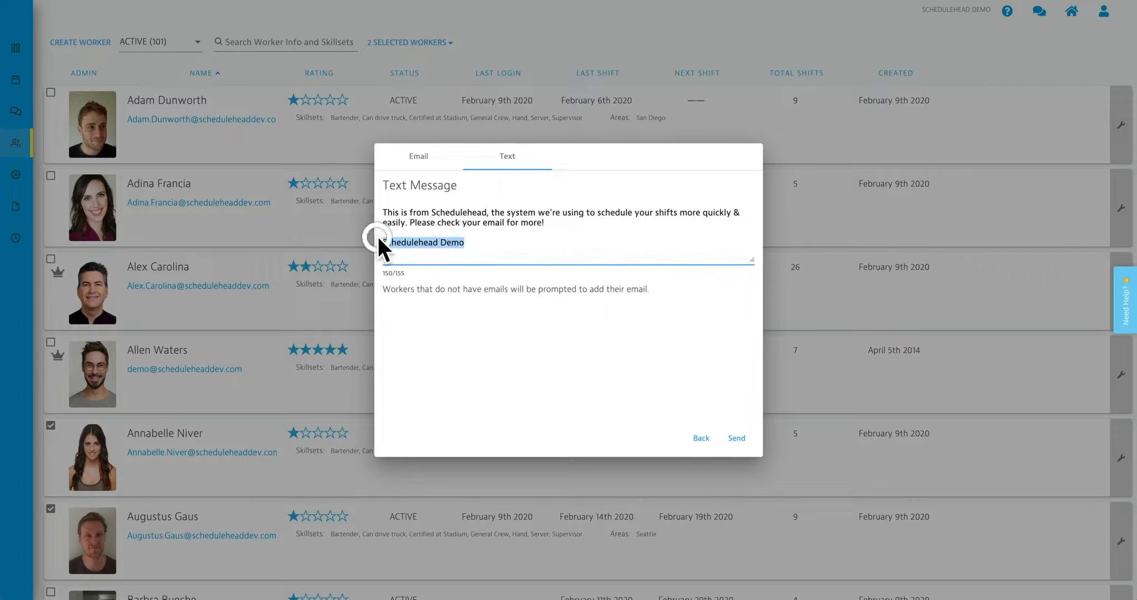
type("Your Company")
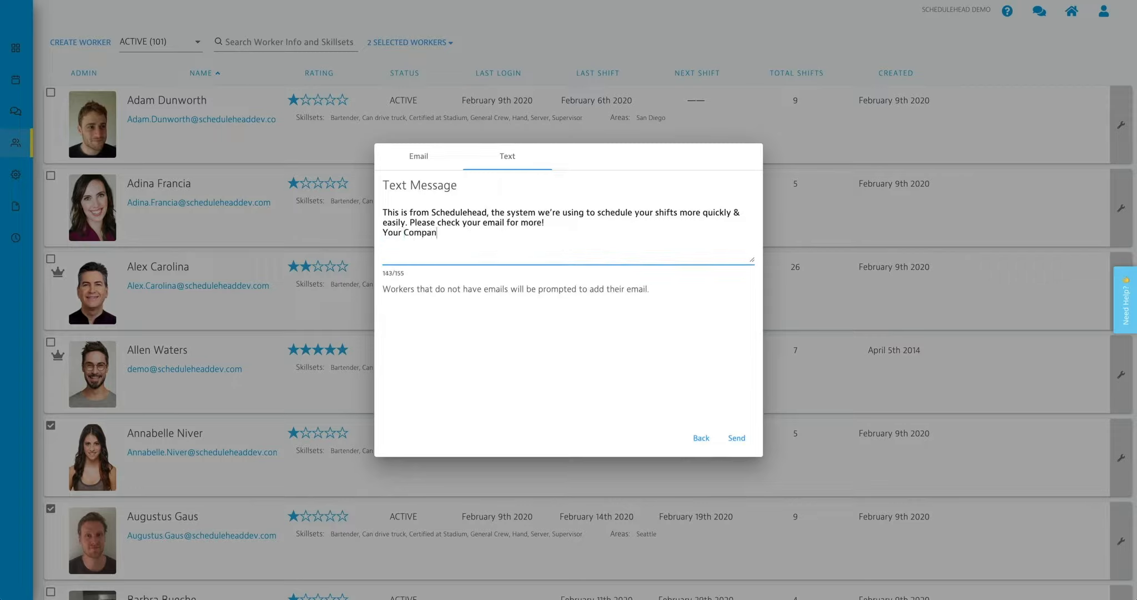
type("y Name")
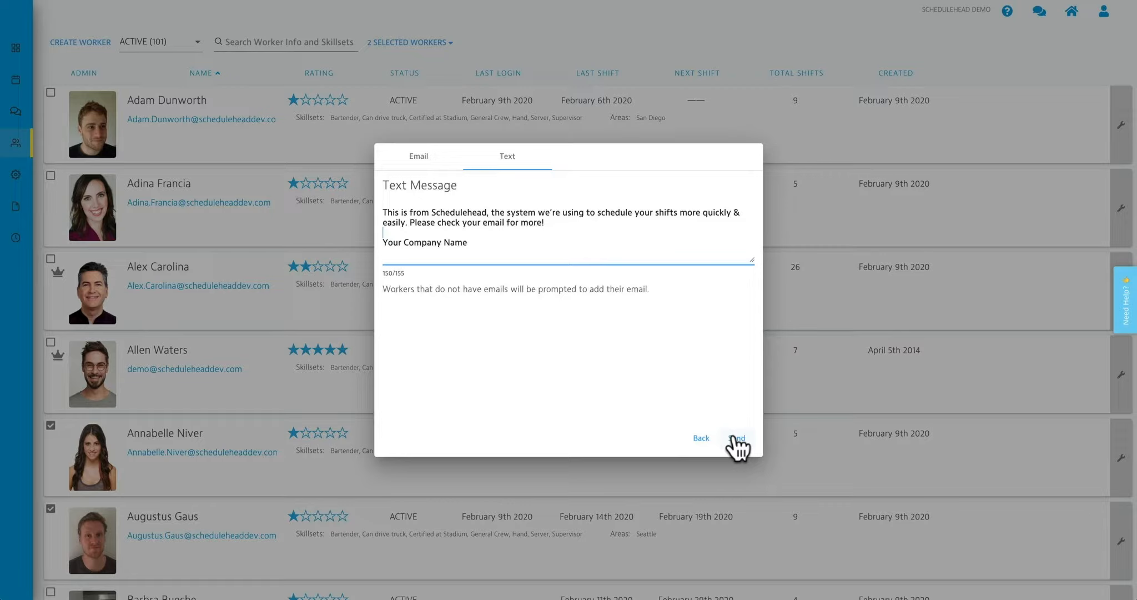
left_click(737, 437)
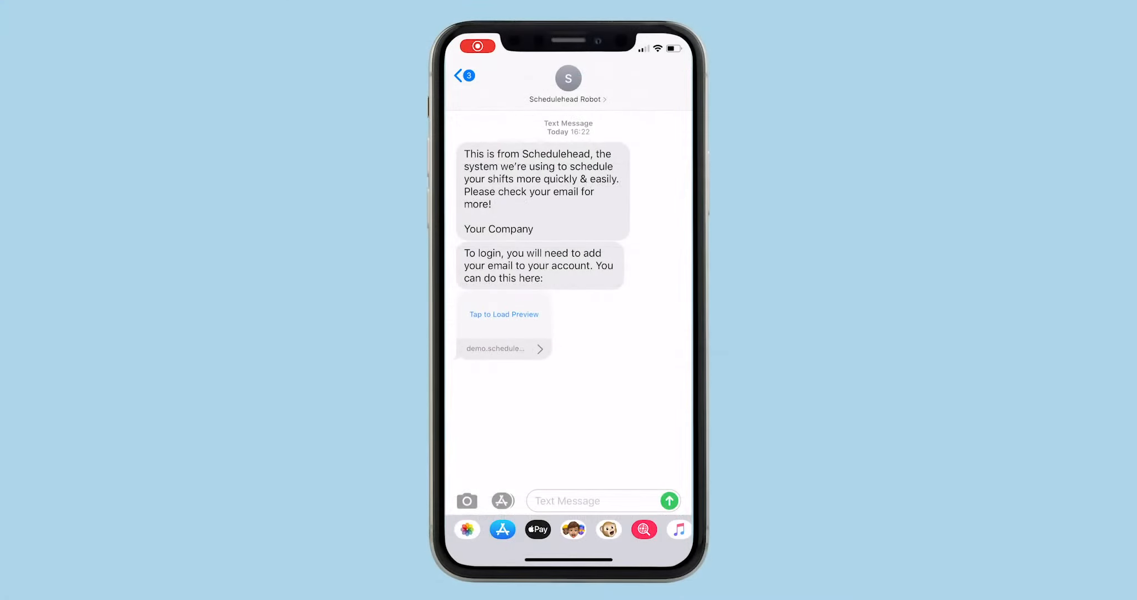
- Load the link preview in the received text and follow it to enter an email for the account
left_click(503, 314)
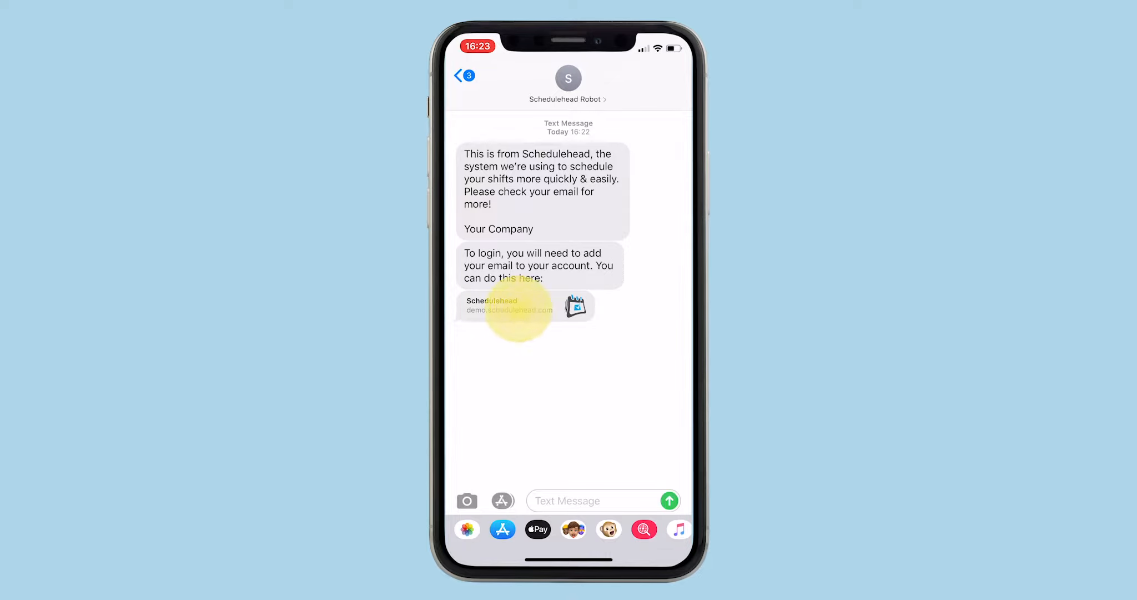
left_click(524, 306)
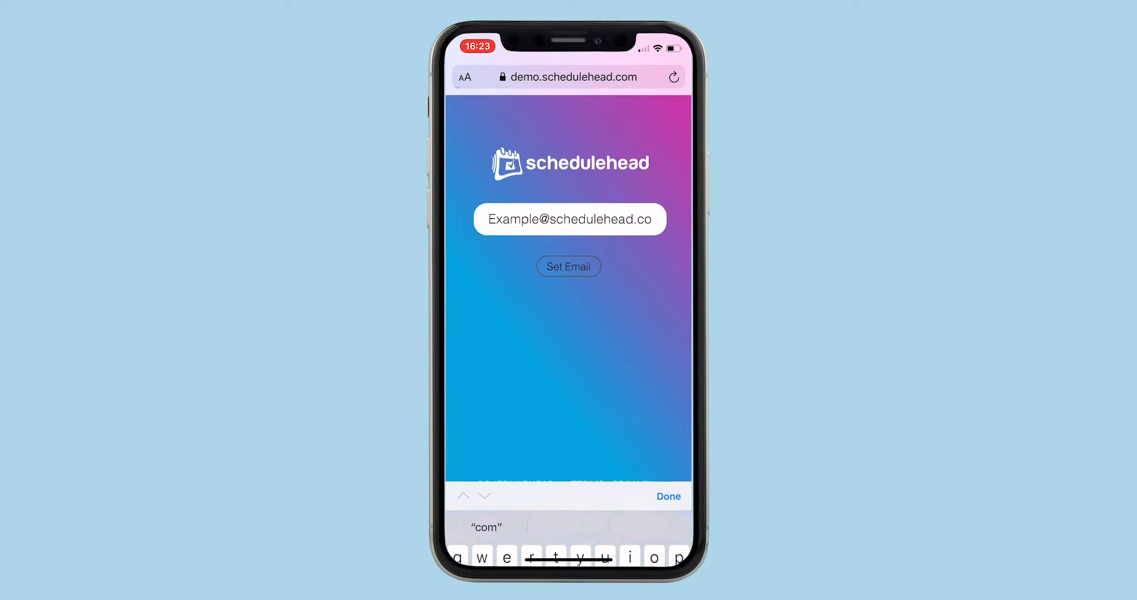
left_click(569, 267)
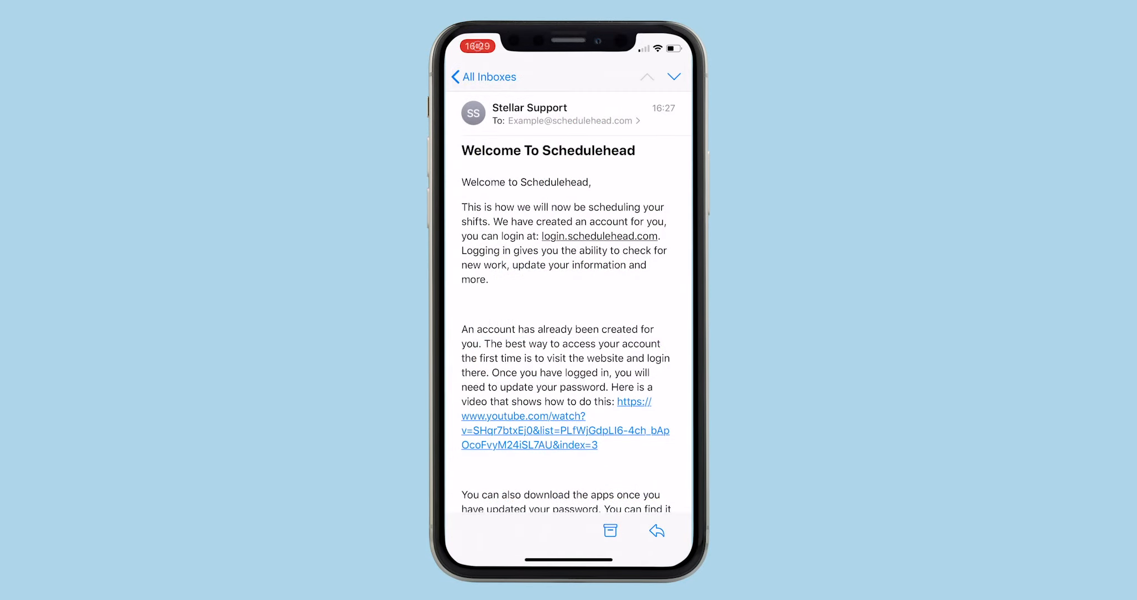
scroll("down", 3)
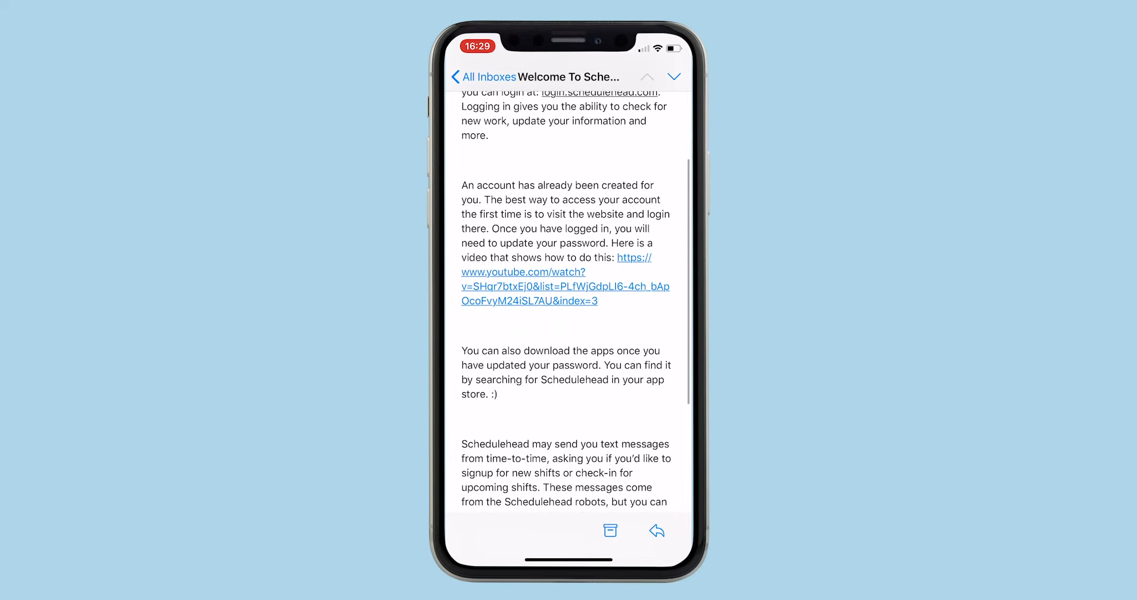
scroll("down", 3)
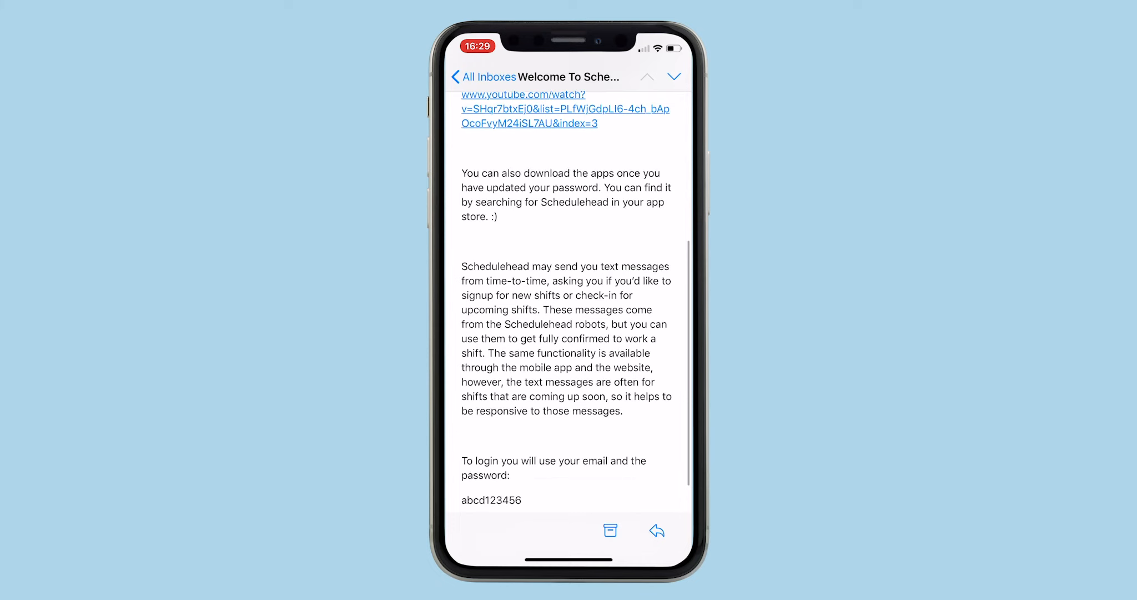
scroll("down", 3)
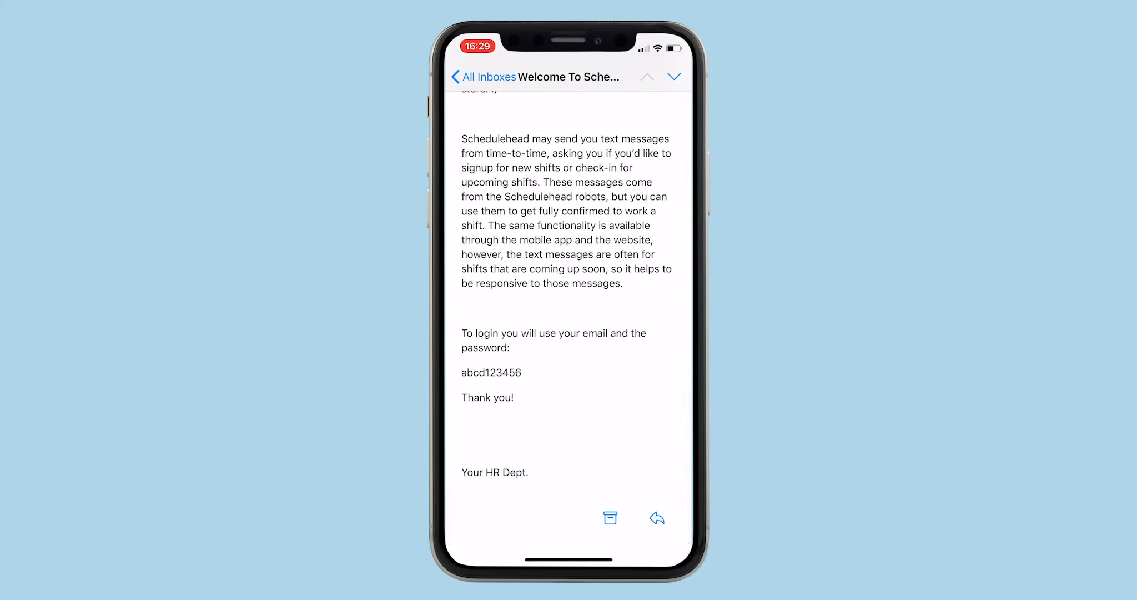